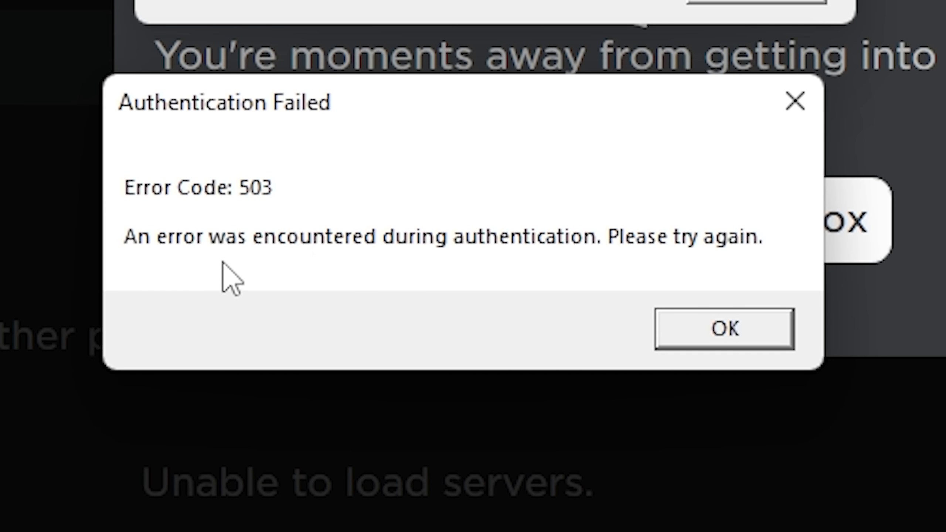
mouse_move(487, 296)
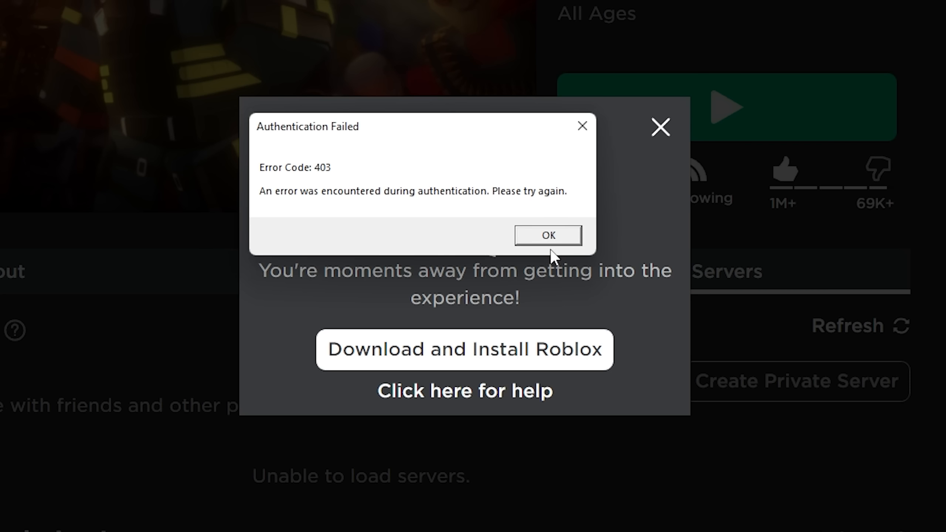
- Acknowledge the Authentication Failed error with OK and return to the Home page
left_click(547, 235)
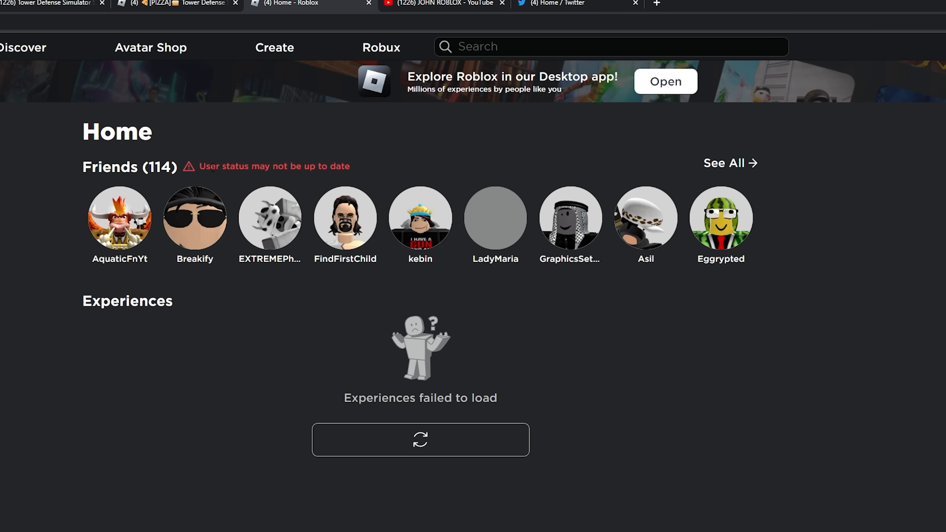
- Reload the failed experiences so Continue, Friend Activity and Role-playing rows appear
left_click(419, 440)
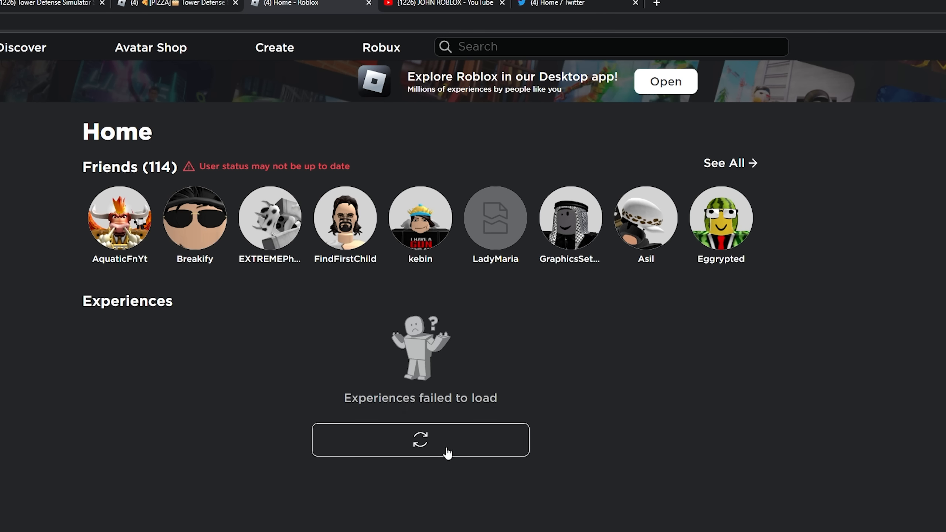
left_click(420, 439)
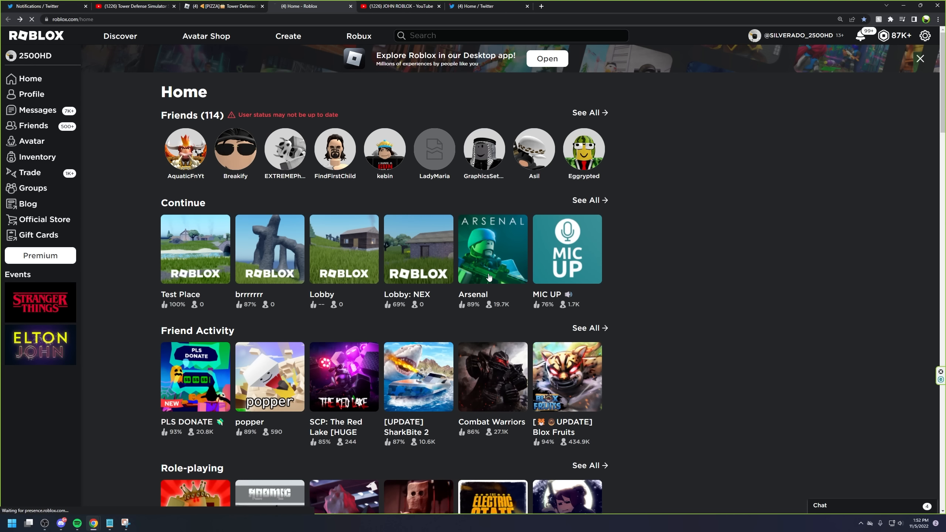
- Launch Arsenal from its game page and acknowledge the resulting Authentication Failed error 502
left_click(492, 249)
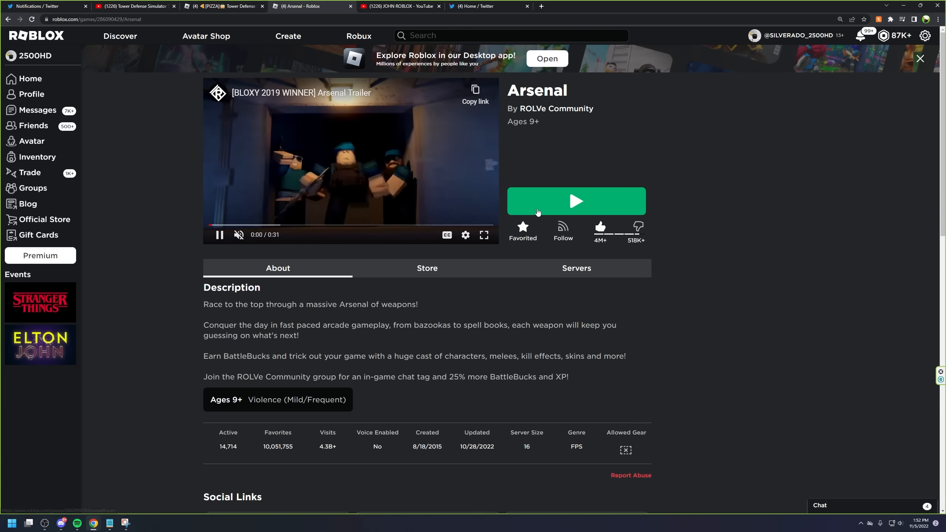
left_click(575, 201)
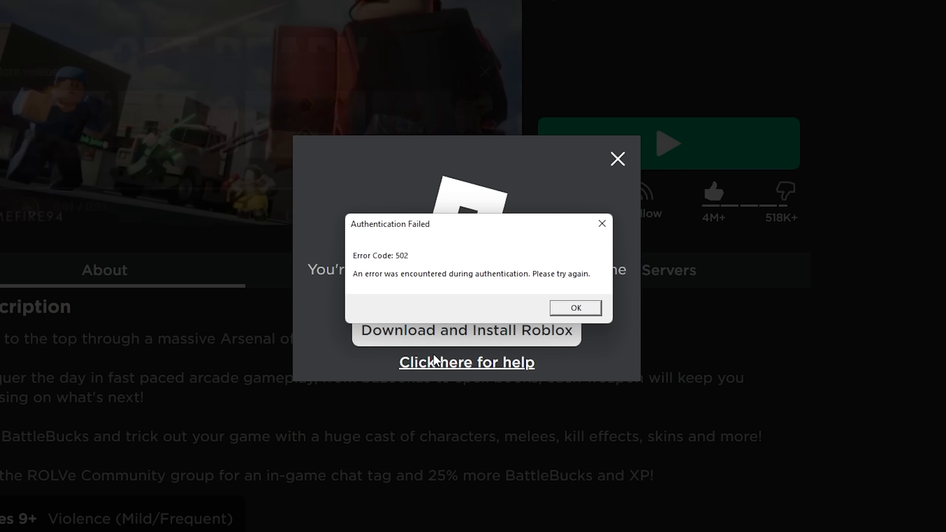
mouse_move(401, 267)
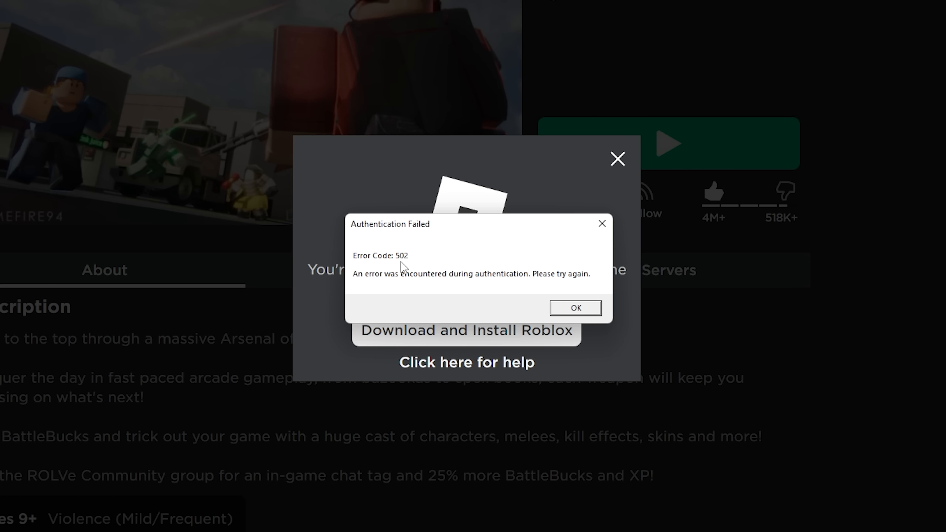
left_click(574, 308)
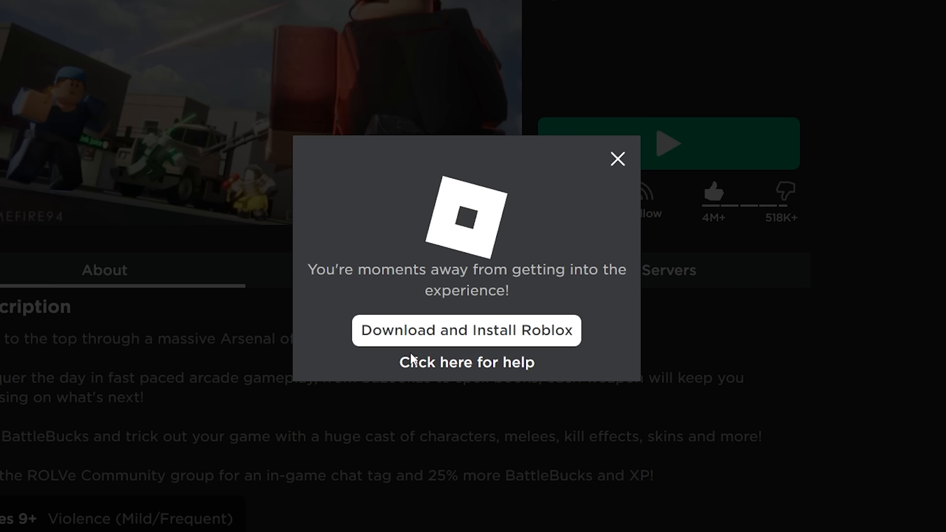
- Launch Da Hood and acknowledge both the Authentication Failed and 'Error starting experience' messages
left_click(466, 330)
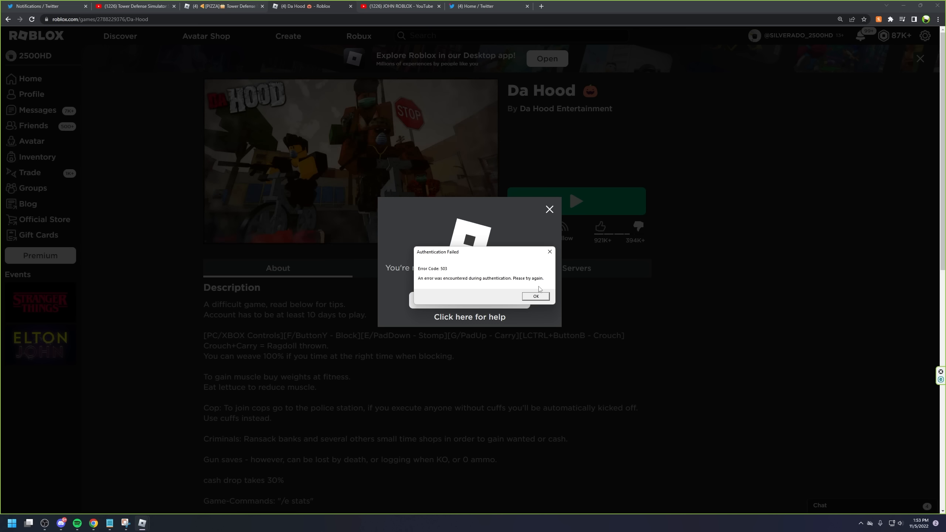
left_click(535, 296)
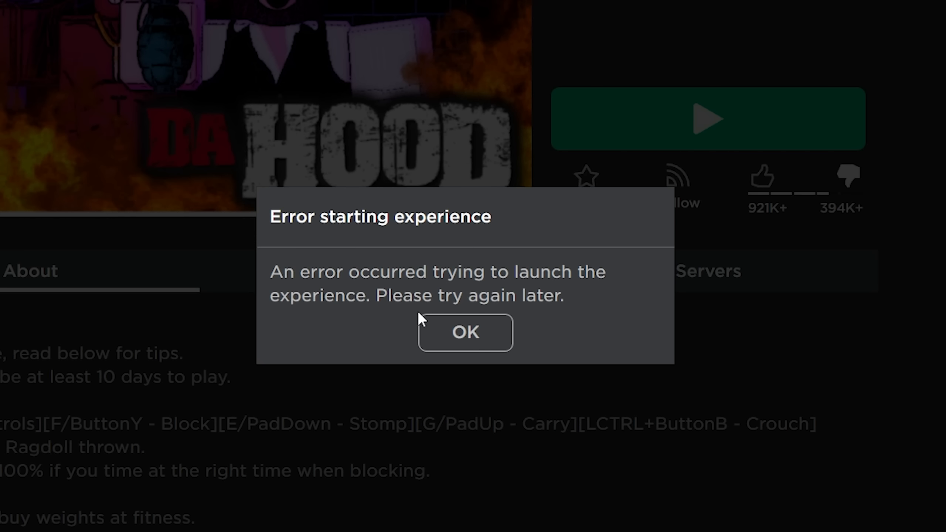
mouse_move(445, 346)
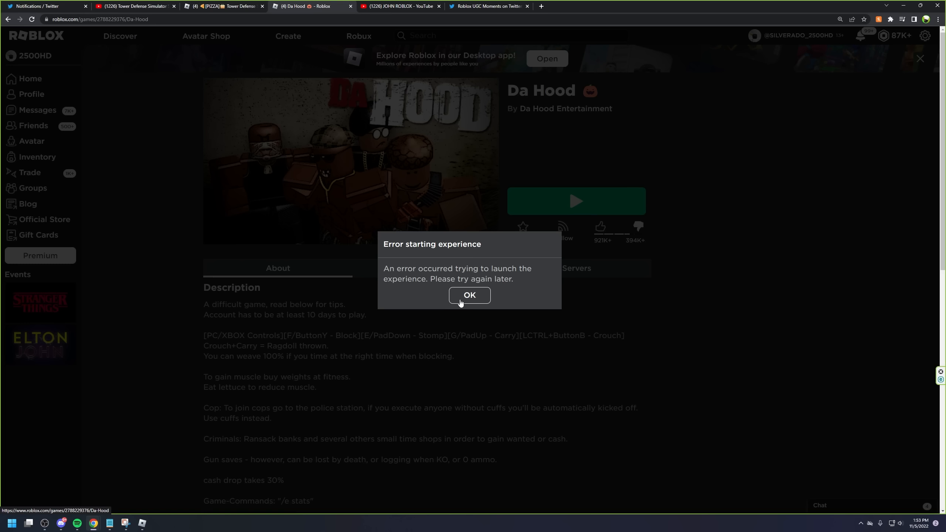
mouse_move(462, 304)
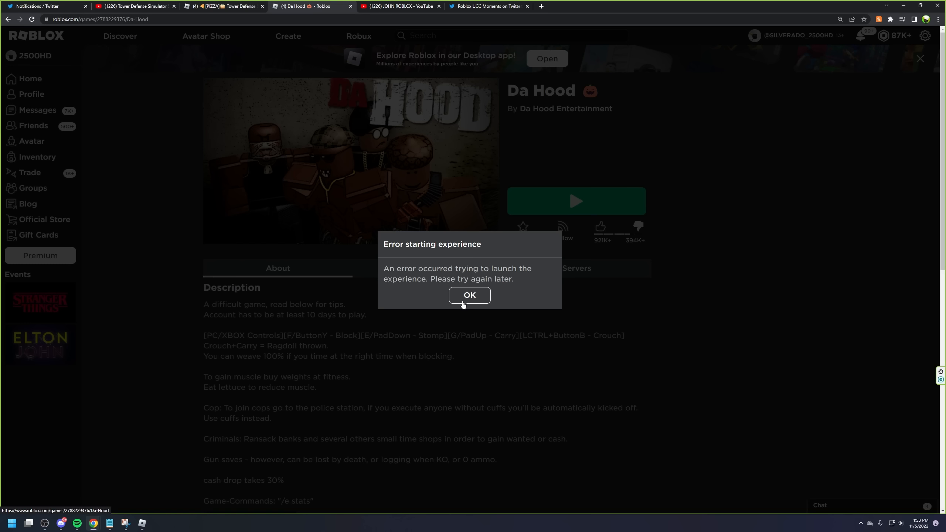
left_click(469, 294)
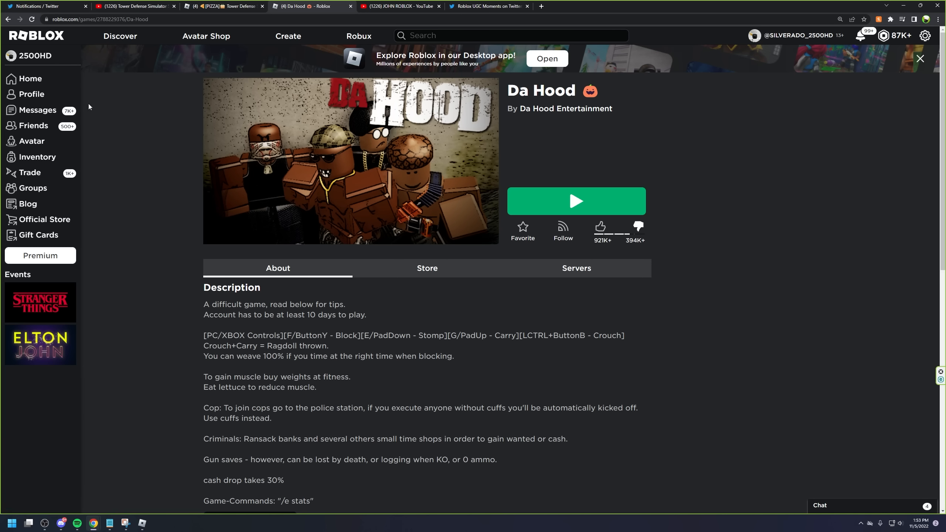